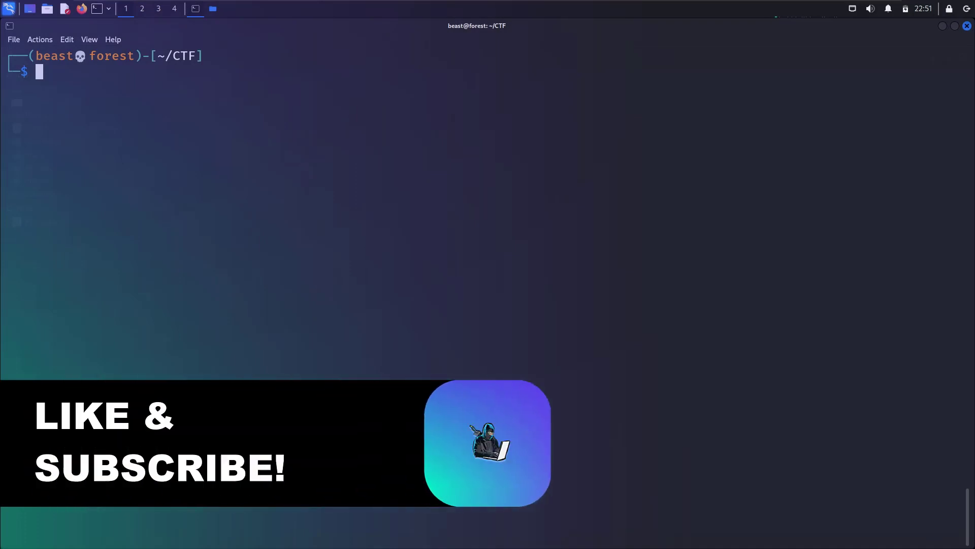
- Open ~/CTF in Thunar and paste rev_ghostinthemachine.zip into it
click(213, 9)
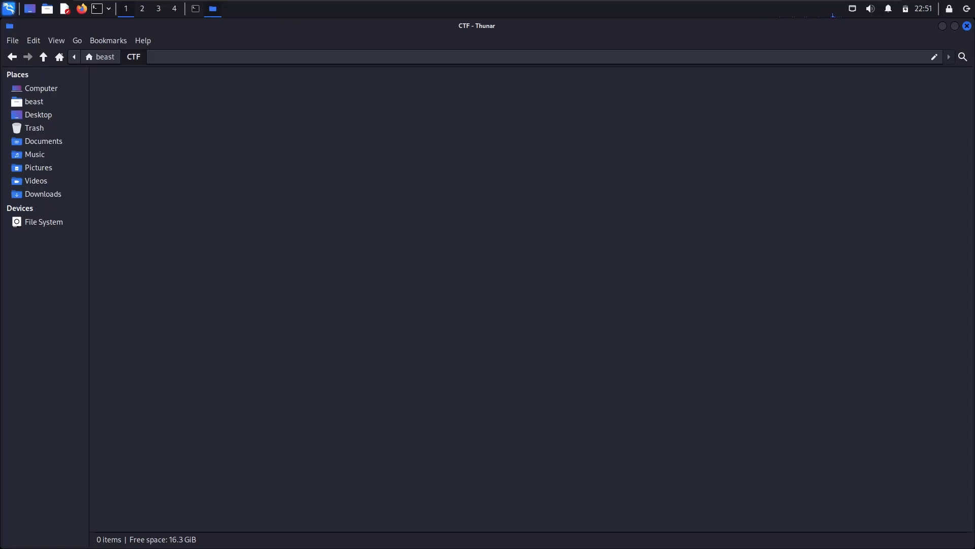
right_click(221, 151)
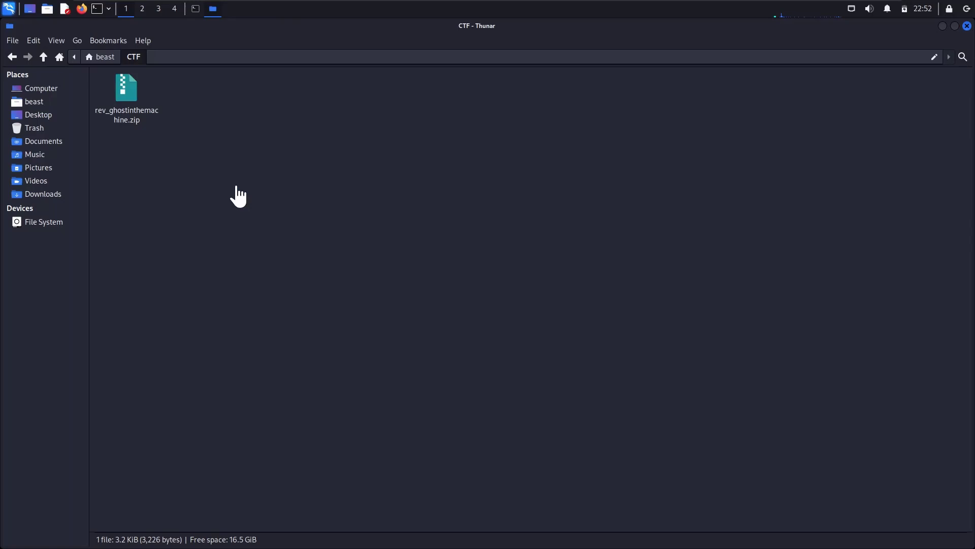
mouse_move(218, 123)
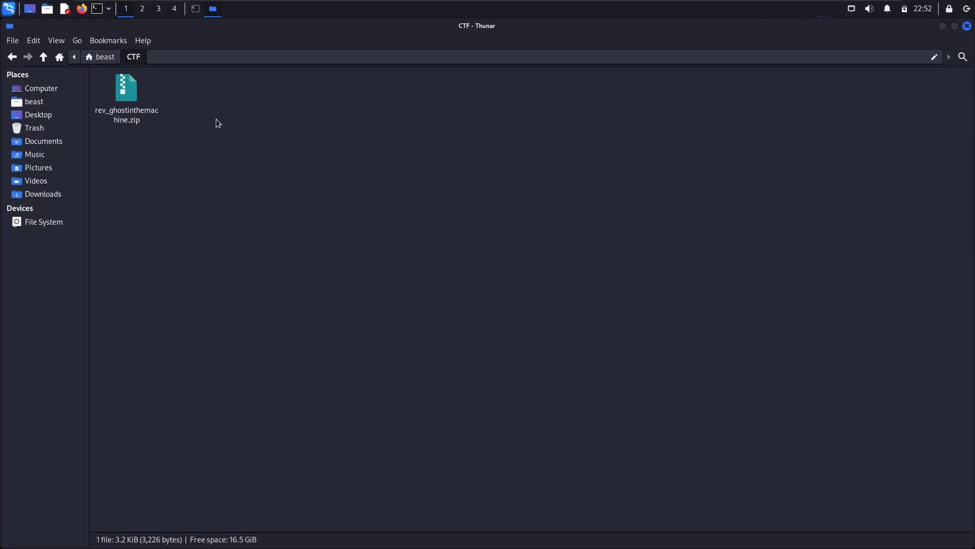
mouse_move(201, 119)
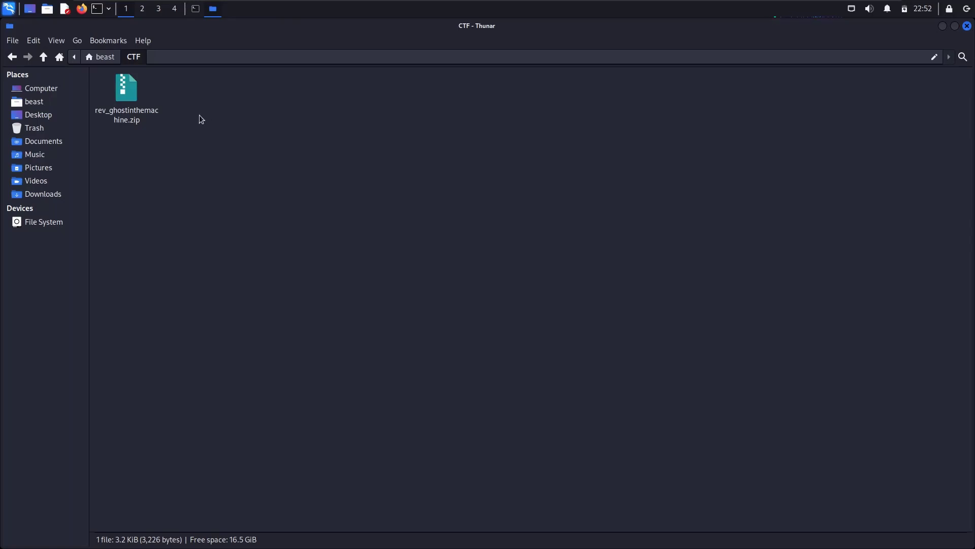
- Add a new folder named 'rev_ghost' to the CTF folder via Create Folder
right_click(202, 118)
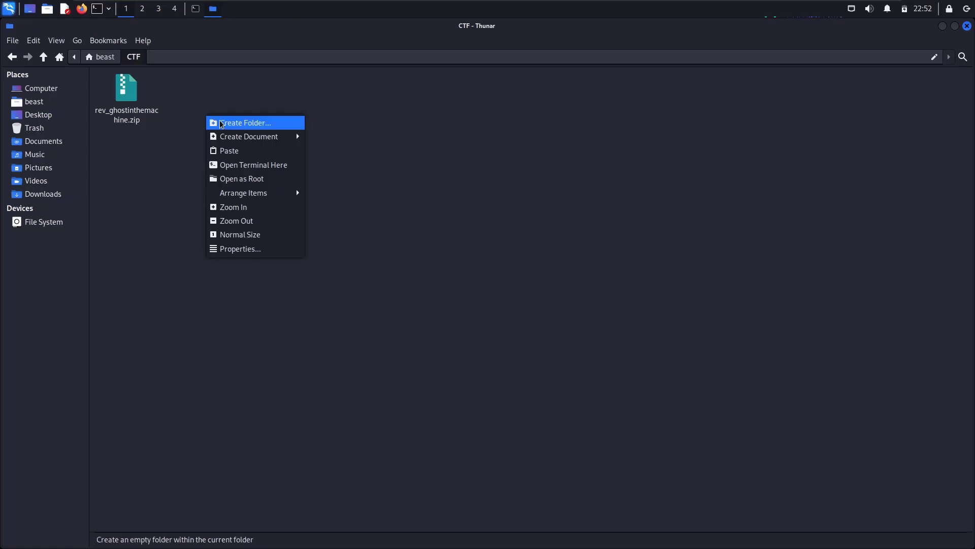
click(245, 123)
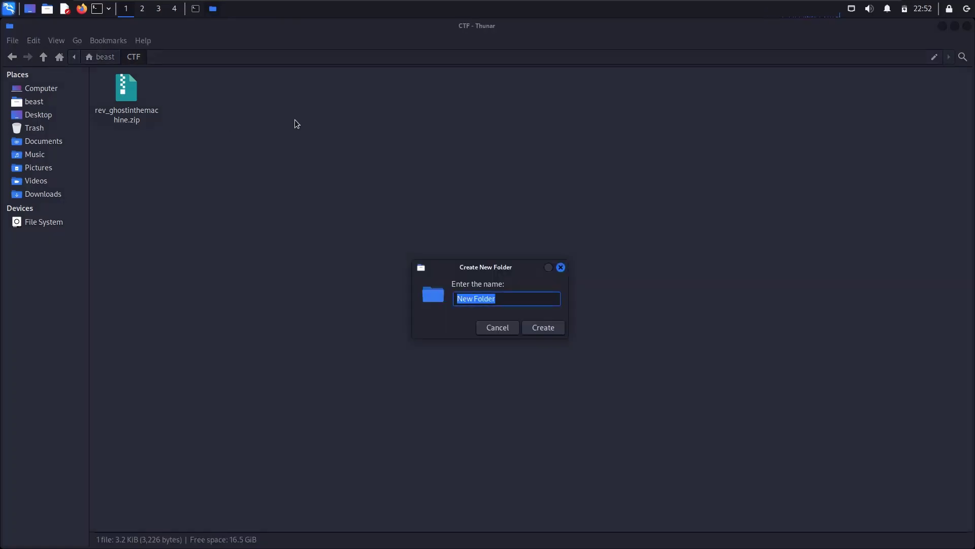
text(rev)
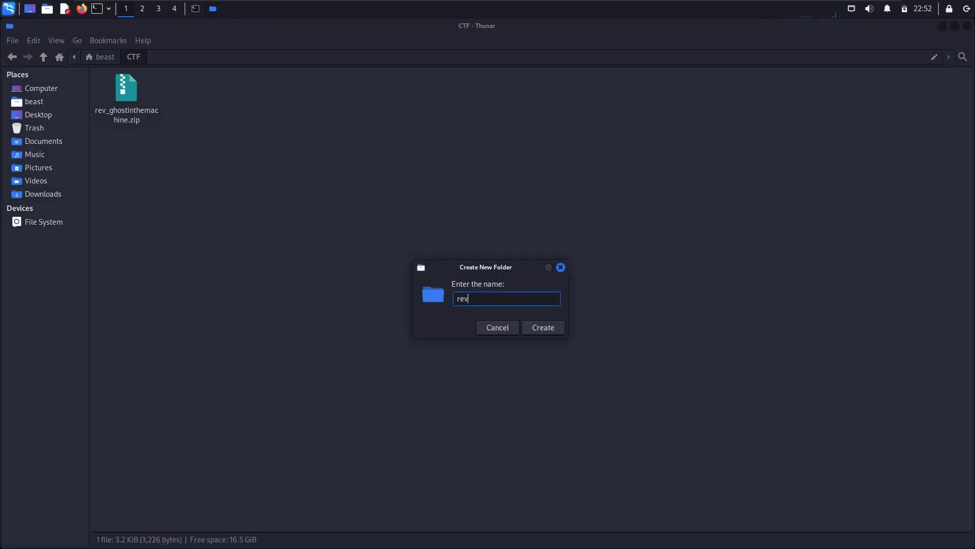
text(_)
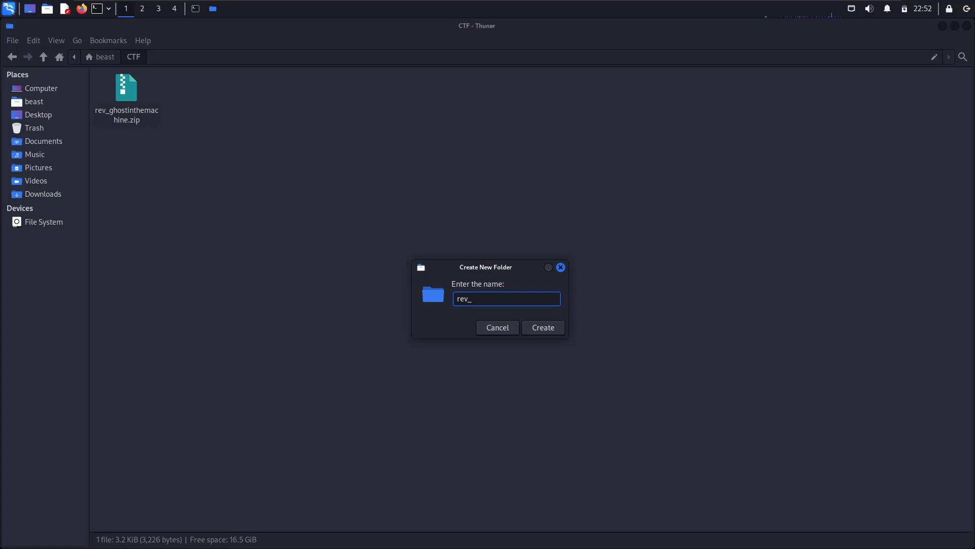
text(ghost)
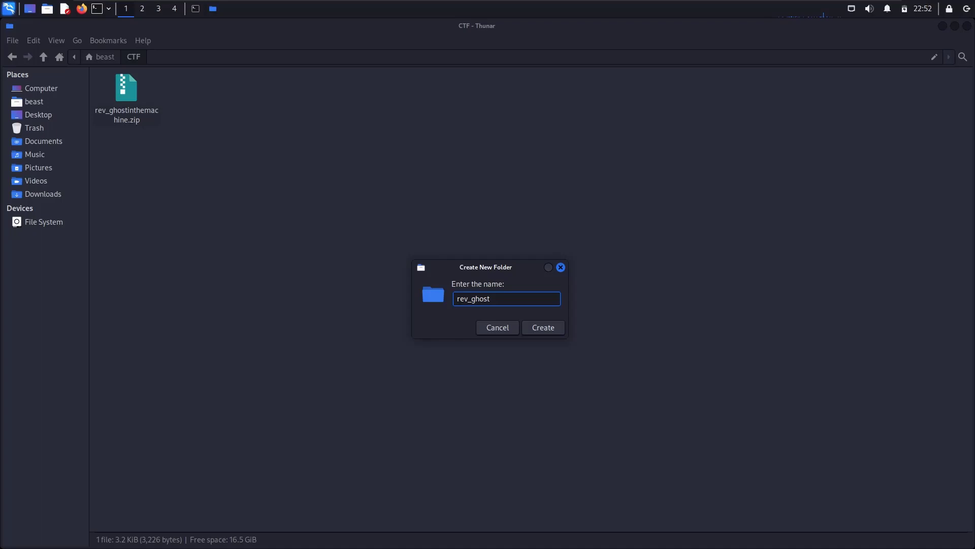
click(543, 328)
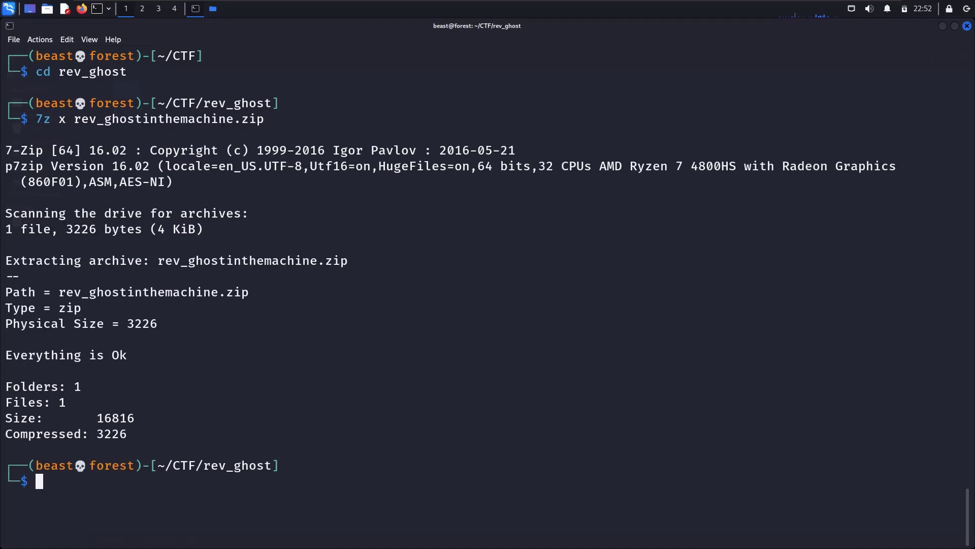
- List the extracted rev_ghostinthemachine folder to confirm it holds the machine file
text(ls rev_ghostinthemachine)
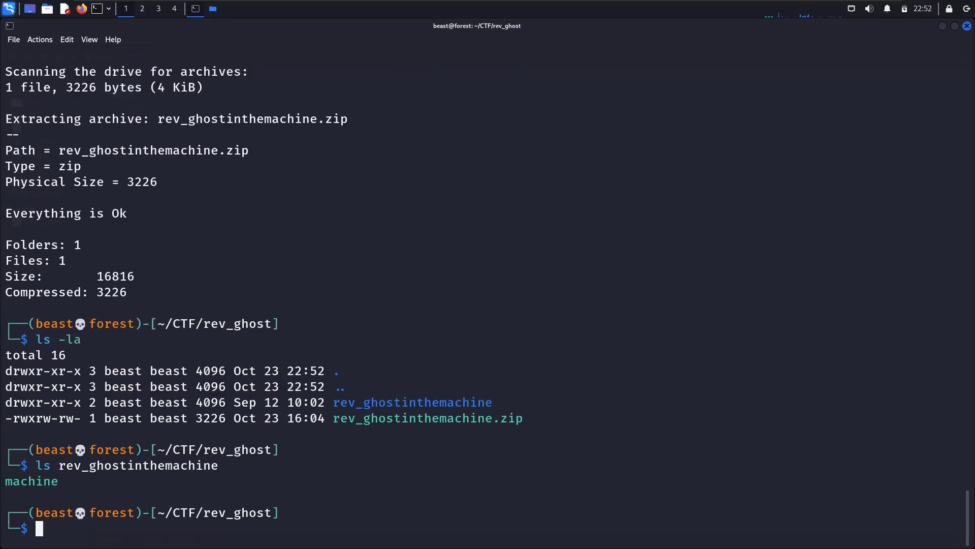
text(fil)
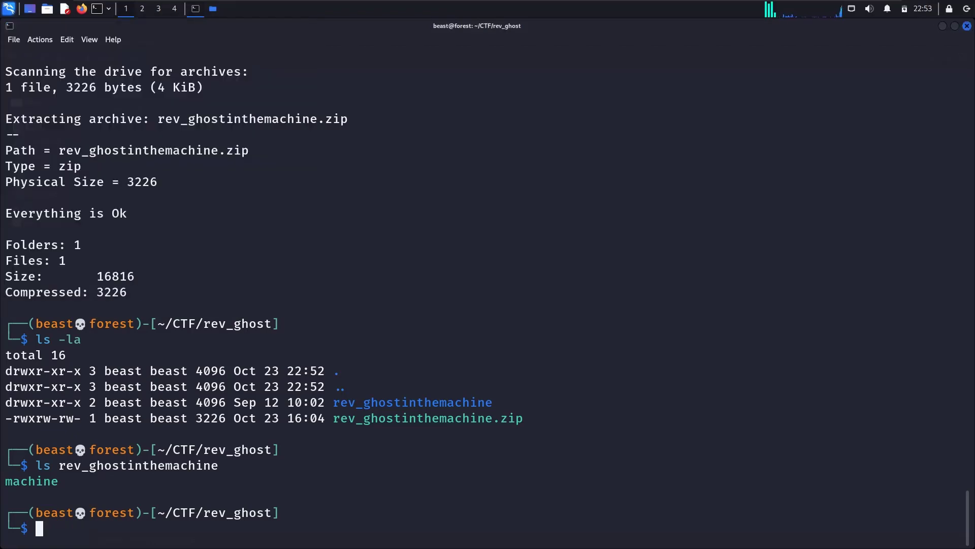
- Open CodeBrowser for rev01 and import CTF/rev_ghost/rev_ghostinthemachine/machine as an ELF program
click(196, 9)
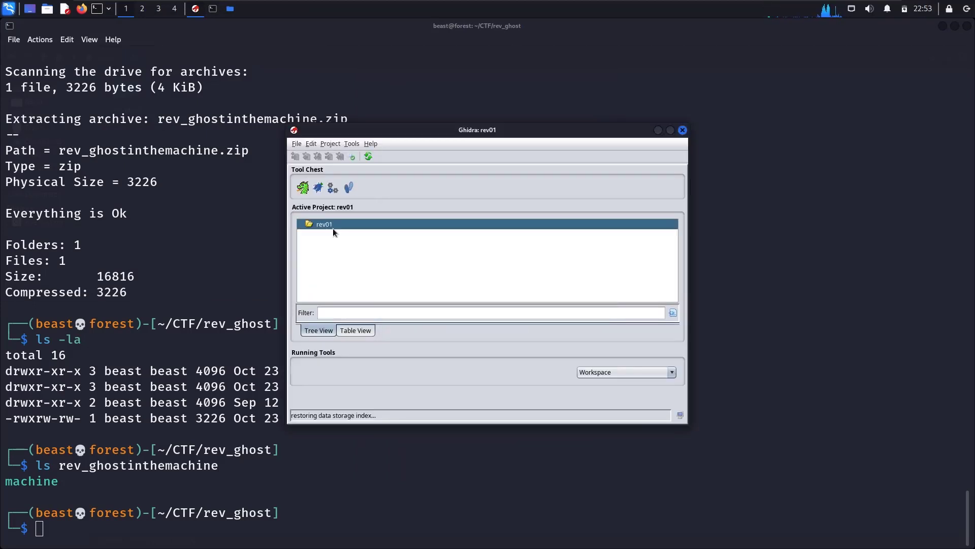
click(303, 187)
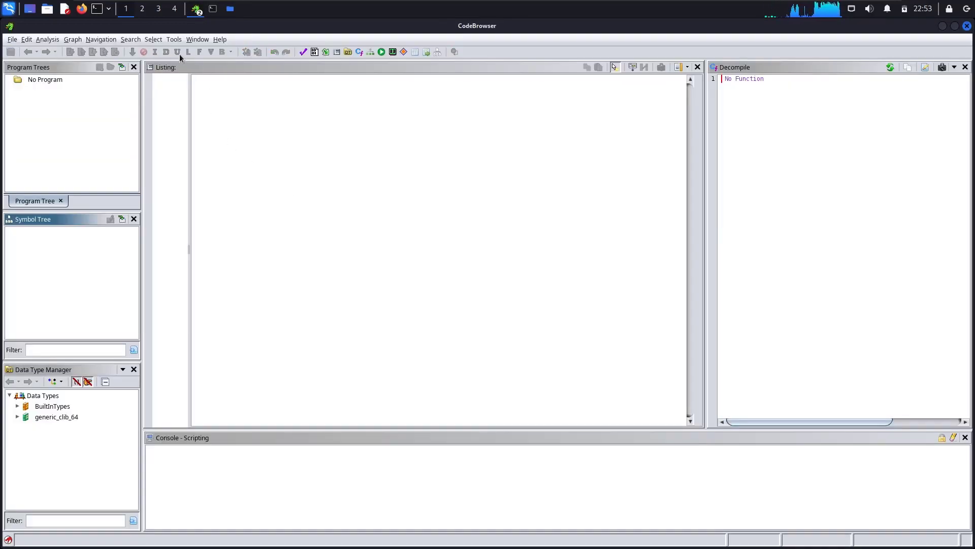
click(12, 39)
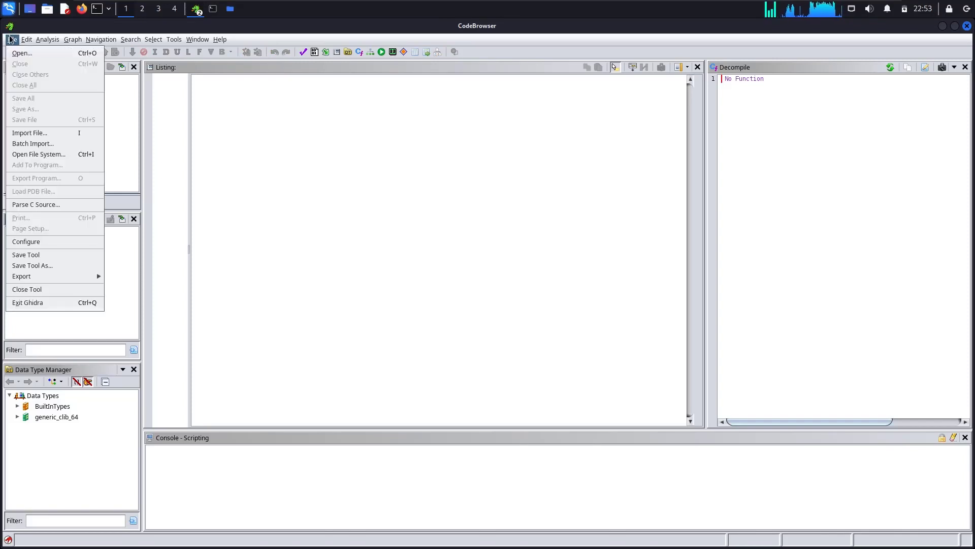
click(253, 174)
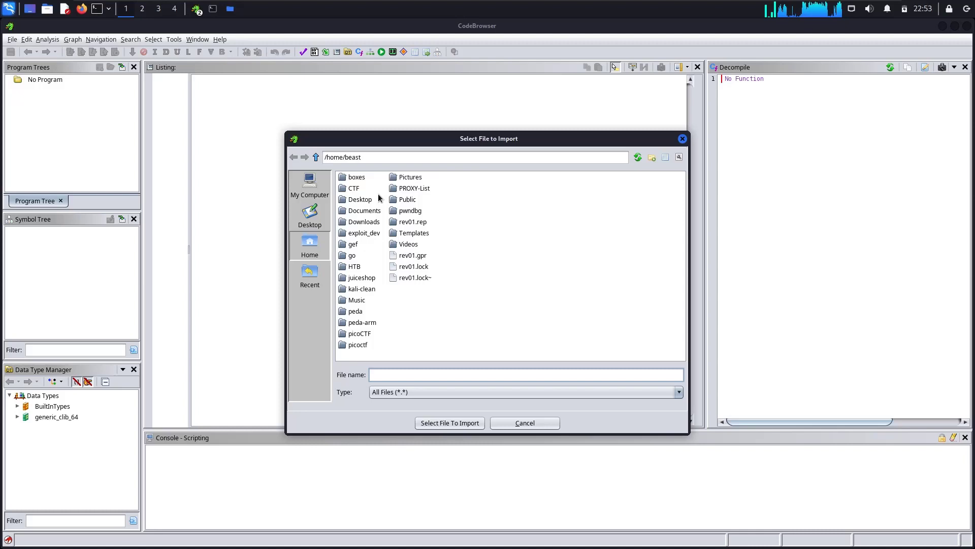
double_click(353, 188)
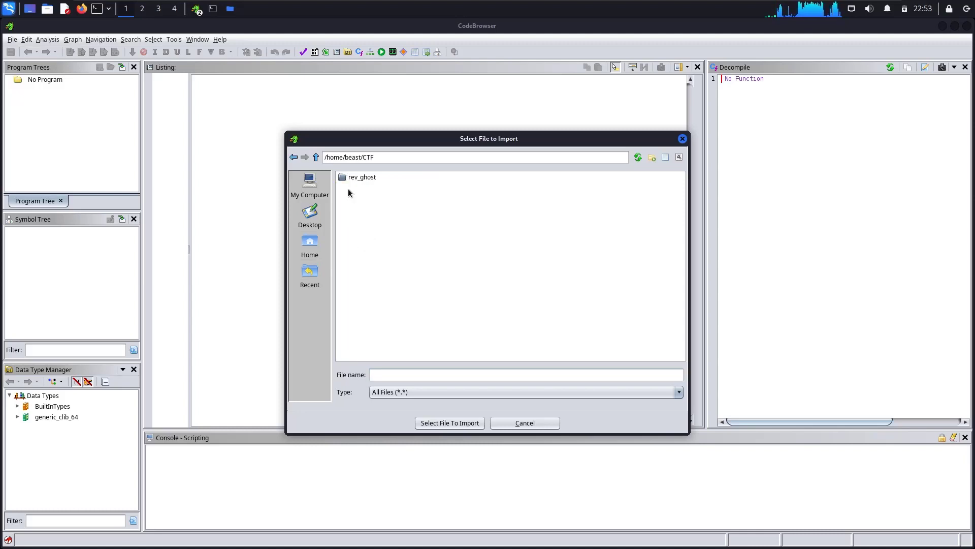
double_click(363, 177)
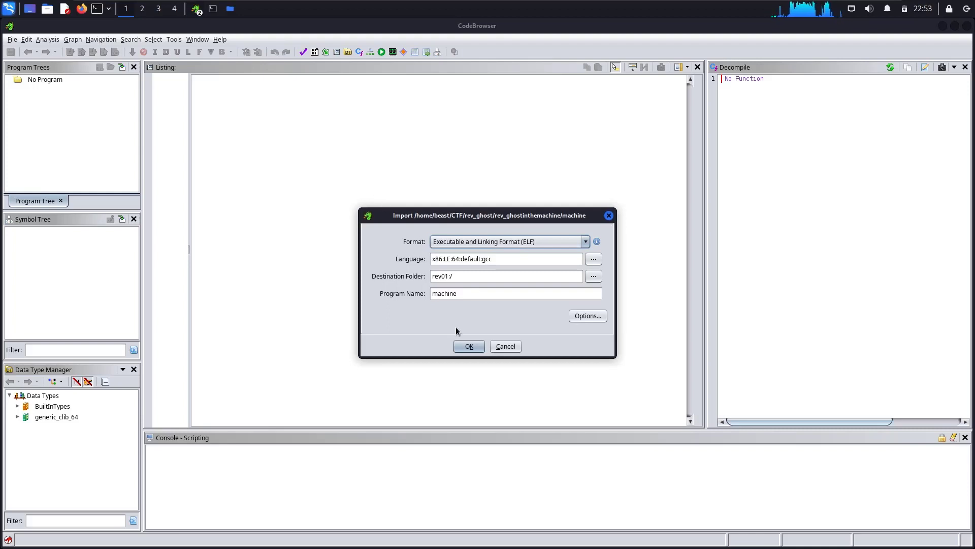
click(469, 346)
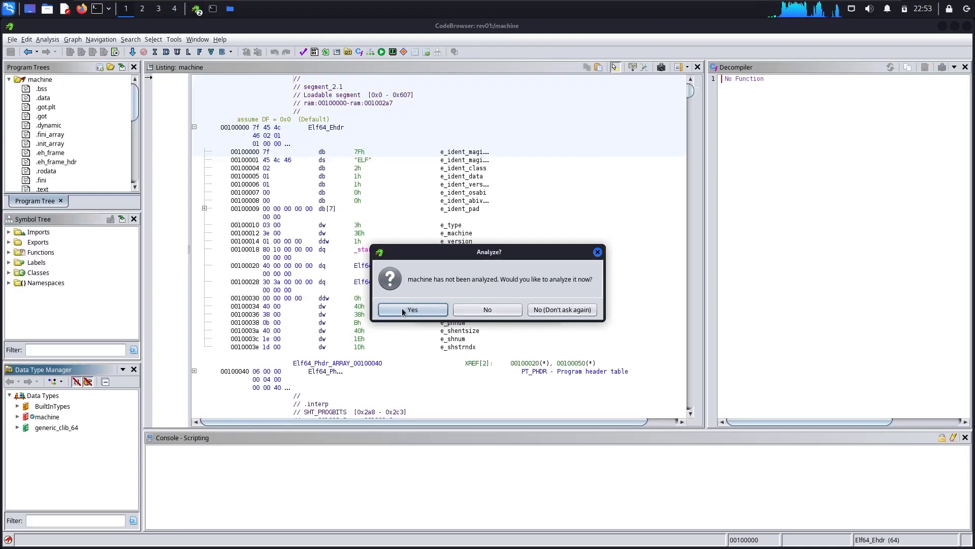
- Run auto-analysis on machine with the default analyzers and dismiss the Import Results Summary
click(413, 309)
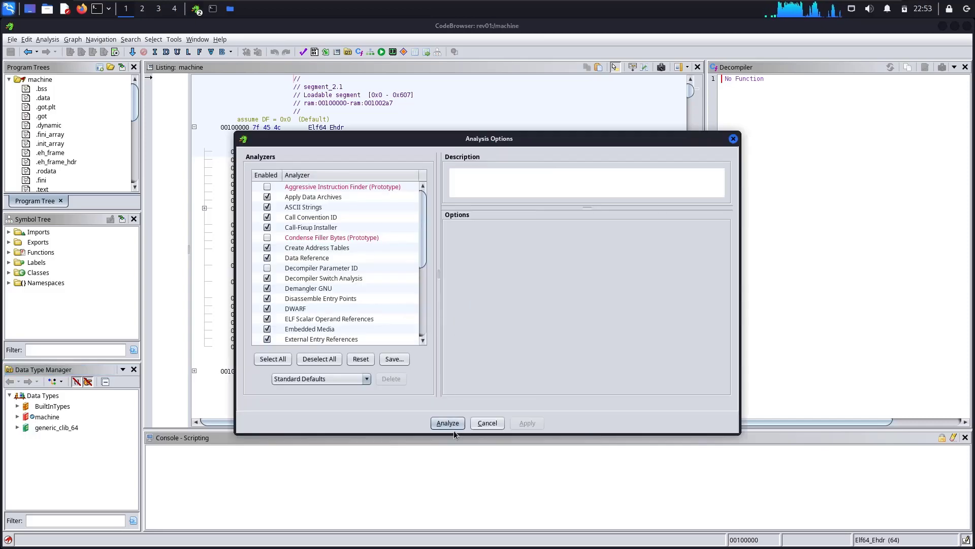
click(447, 423)
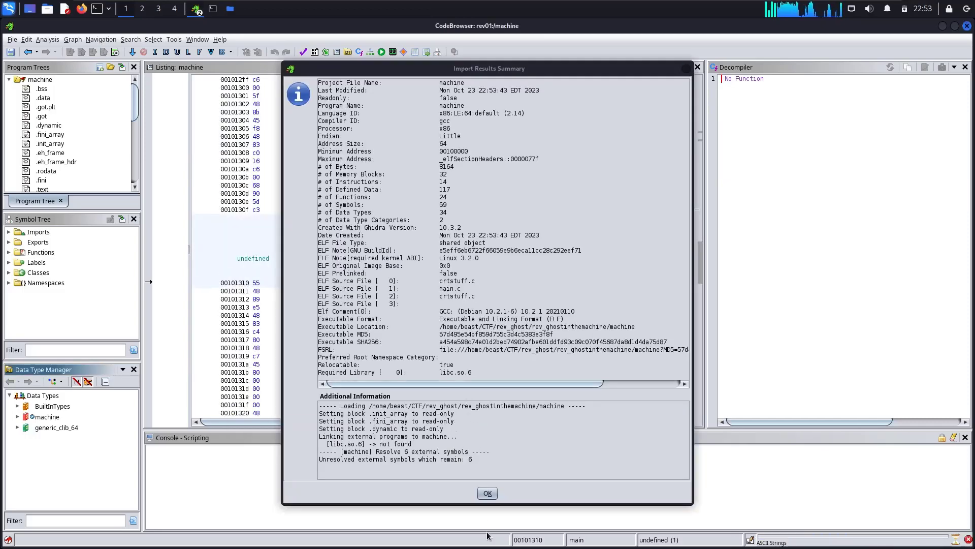
click(487, 493)
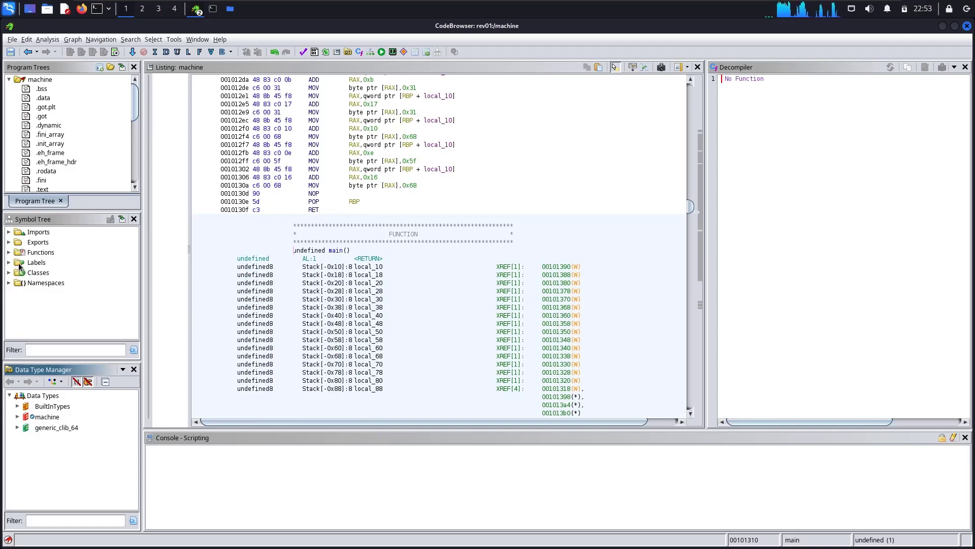
- Expand Functions in the Symbol Tree and view getflag's decompiled hex byte assignments
click(9, 252)
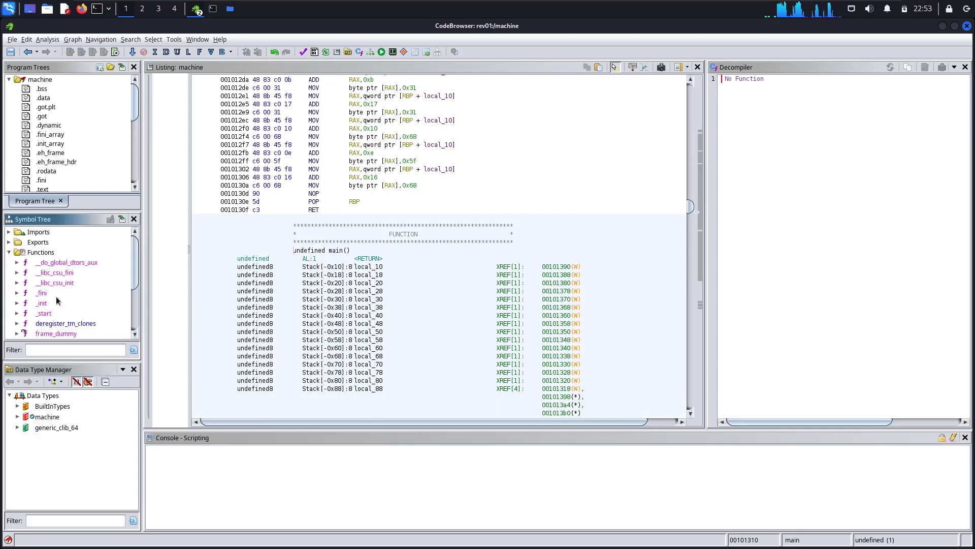
click(43, 313)
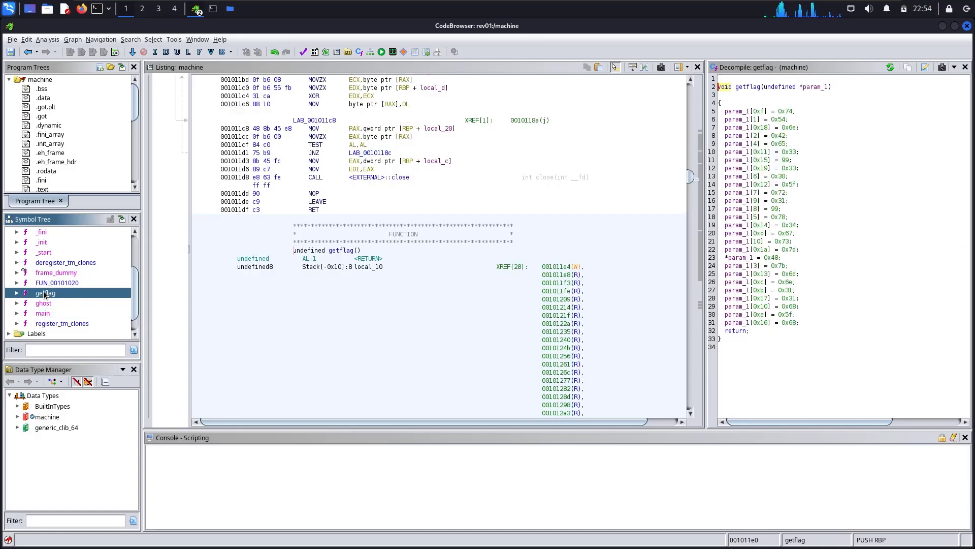
mouse_move(44, 303)
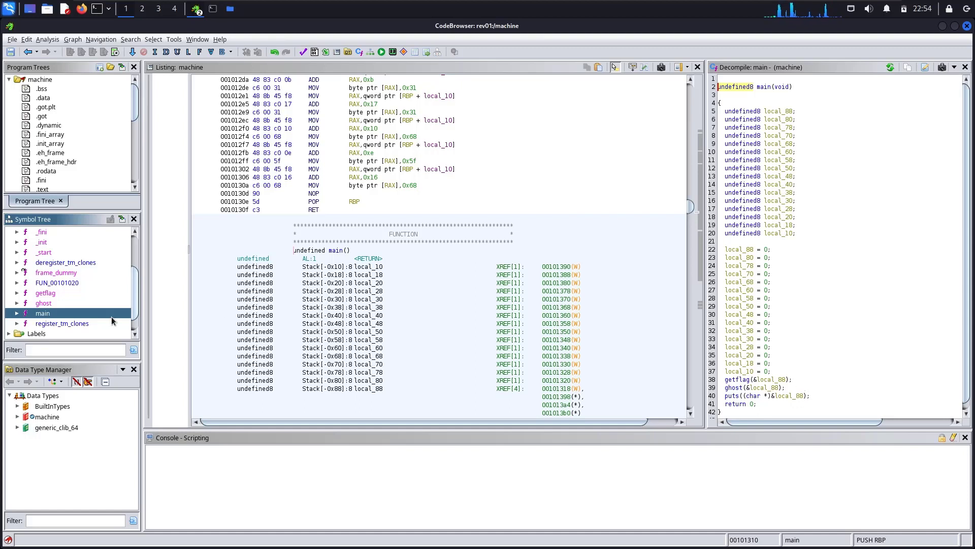
mouse_move(678, 413)
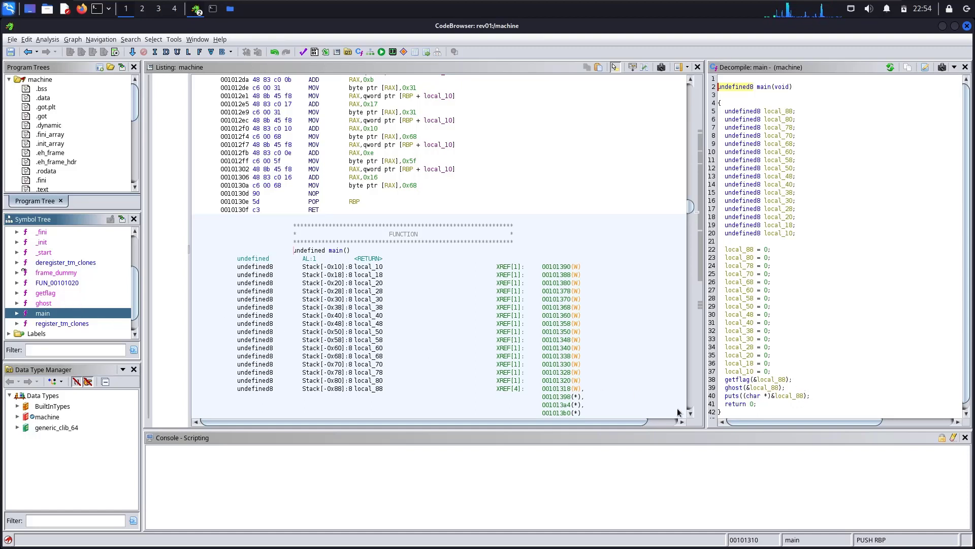
mouse_move(752, 381)
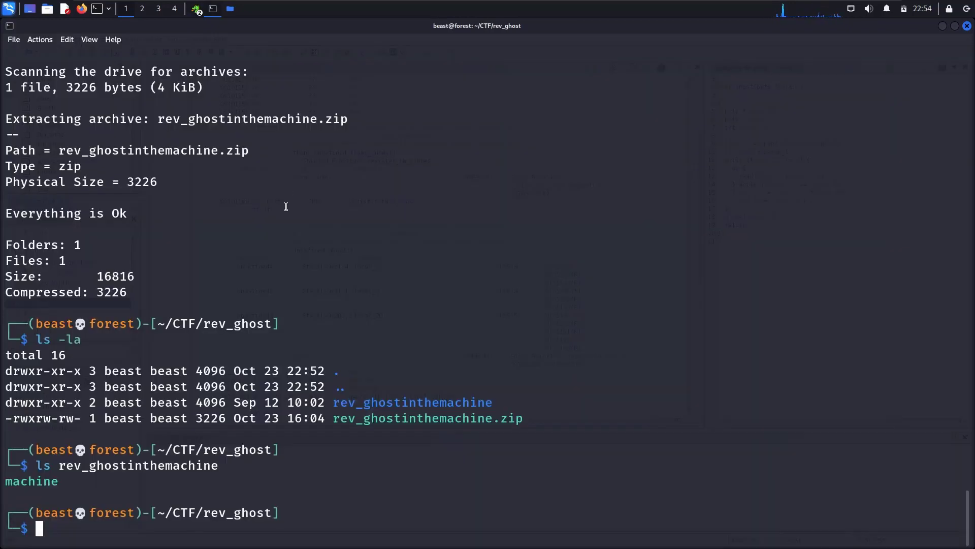
mouse_move(288, 241)
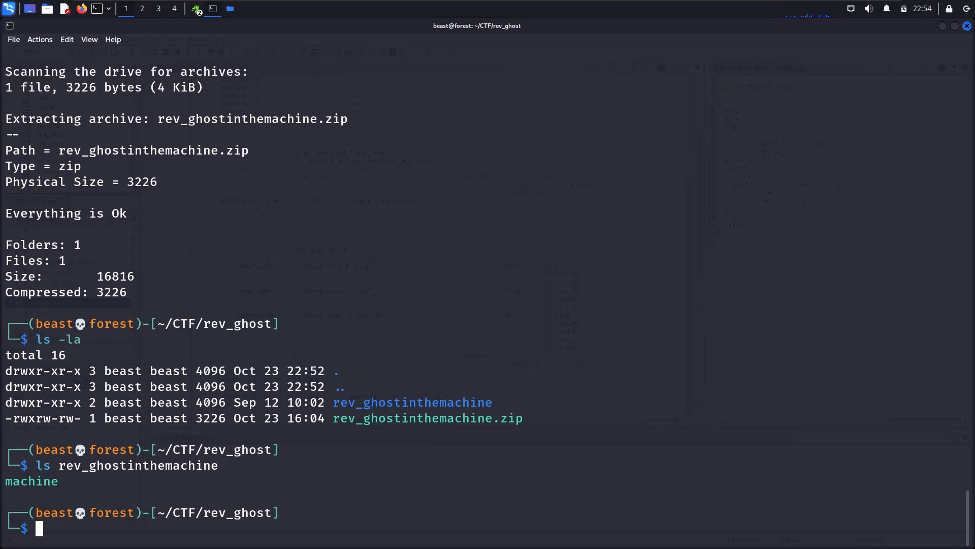
- Load ./rev_ghostinthemachine/machine into gdb-peda
text(gdb)
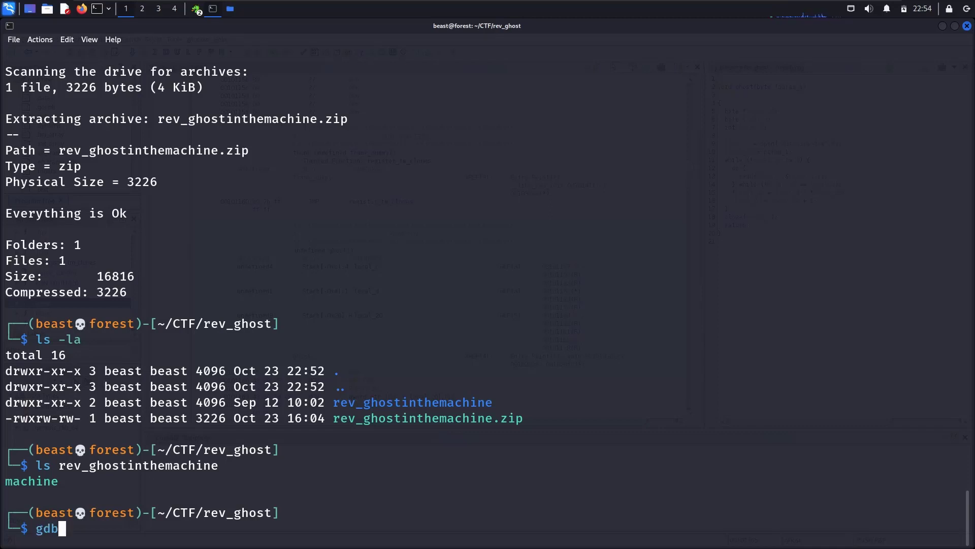
text(-peda)
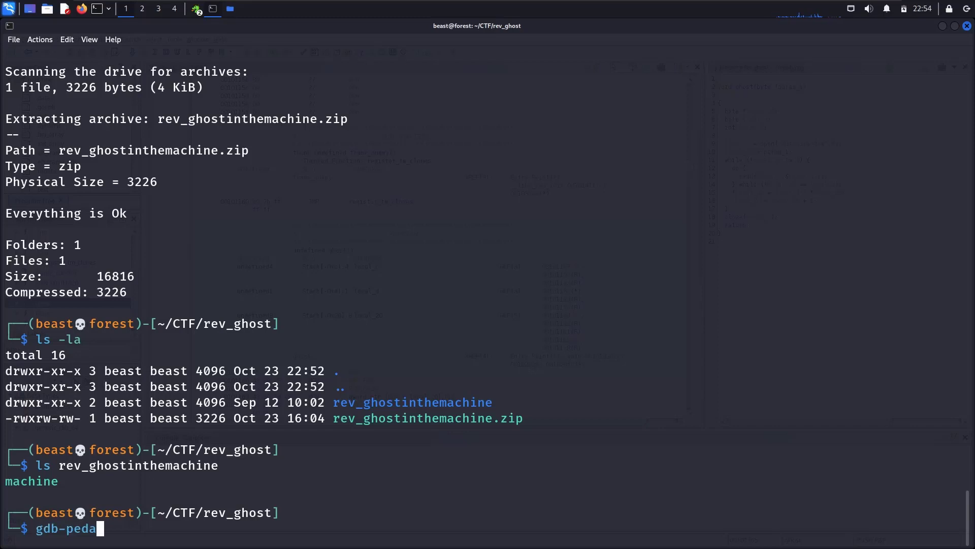
text(./)
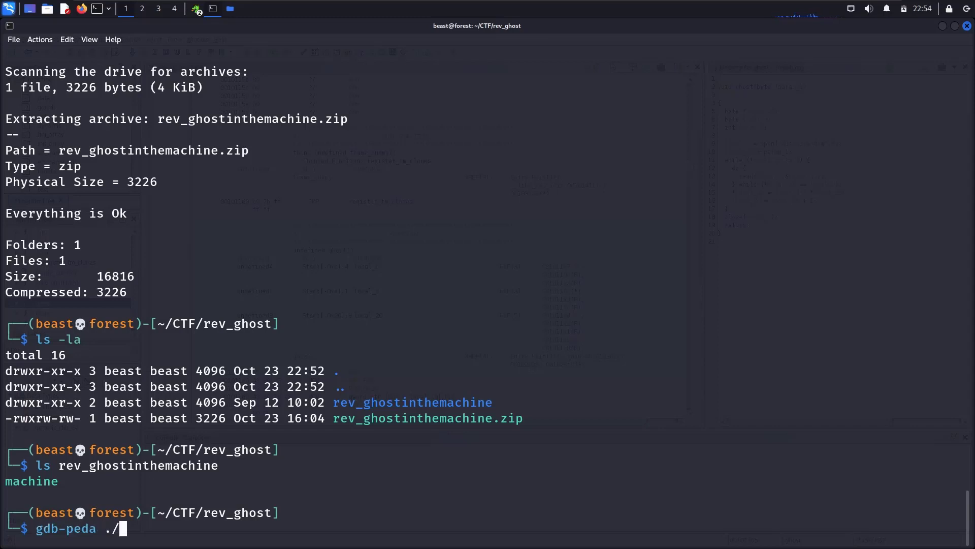
text(rev)
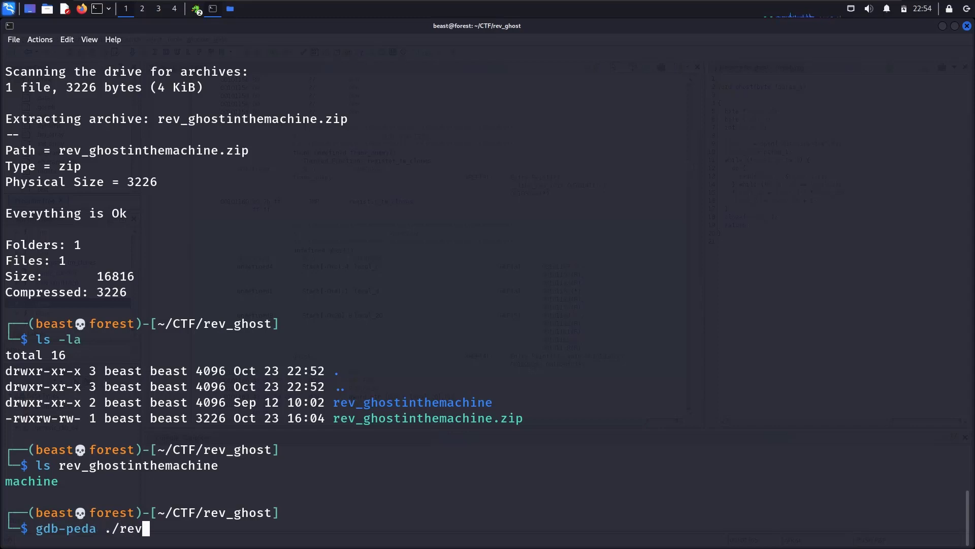
key(Tab)
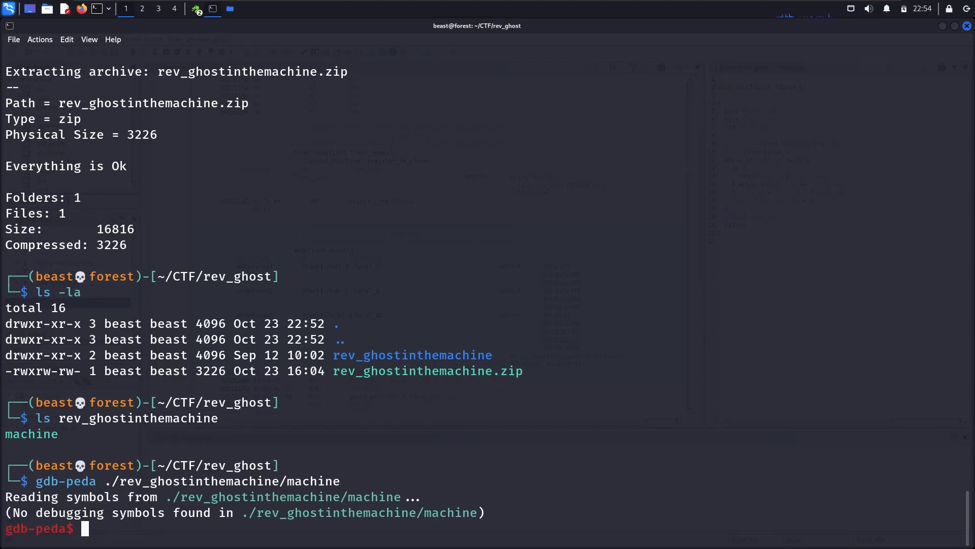
- Set a breakpoint on main and run machine until it halts at Breakpoint 1
text(break ma)
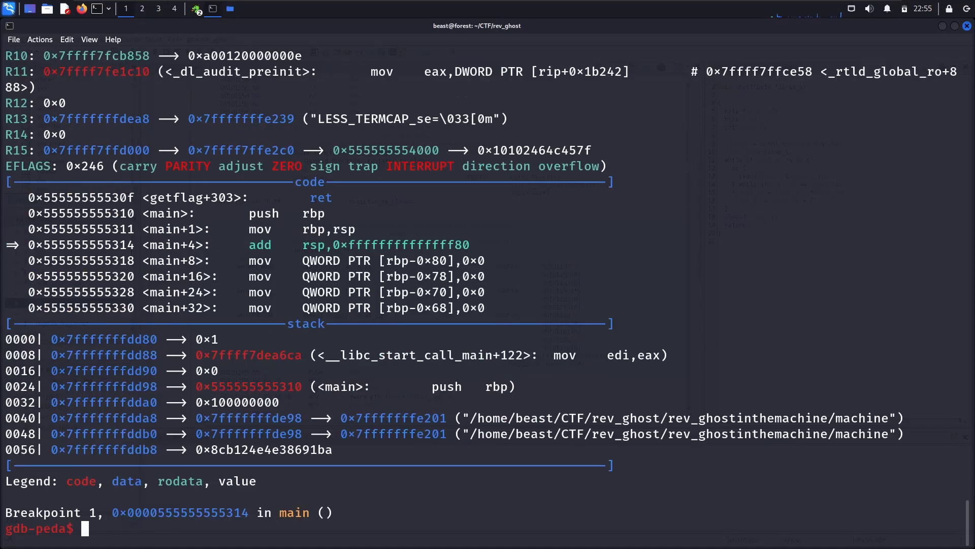
mouse_move(400, 327)
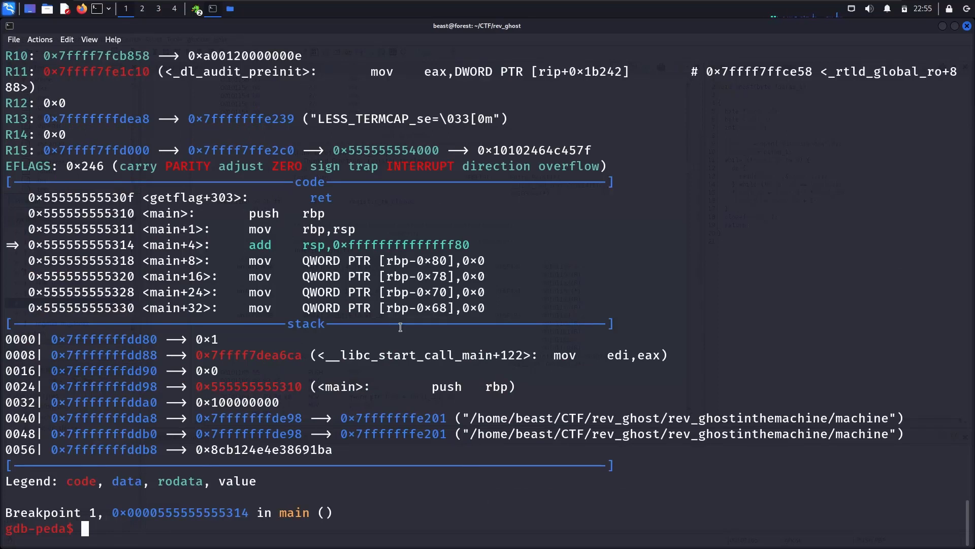
mouse_move(459, 293)
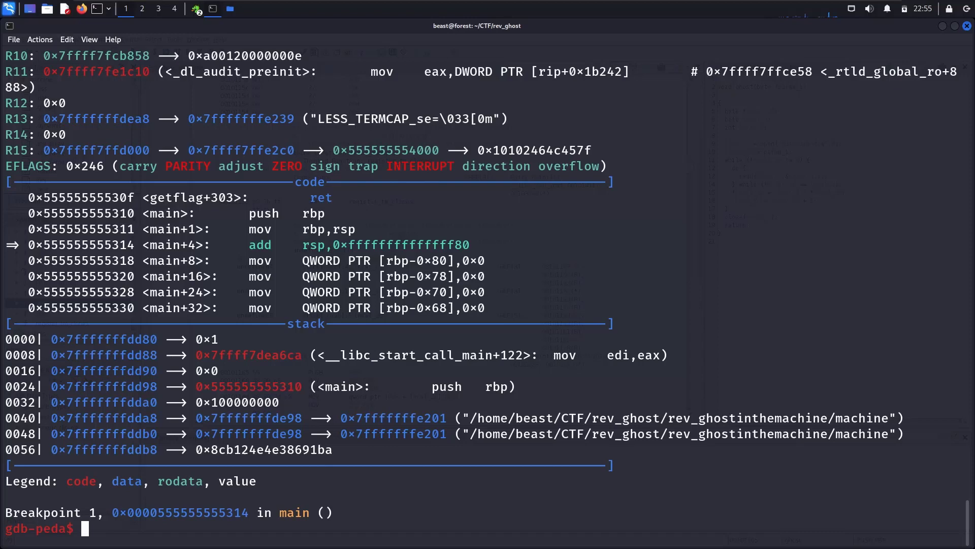
text(disas main)
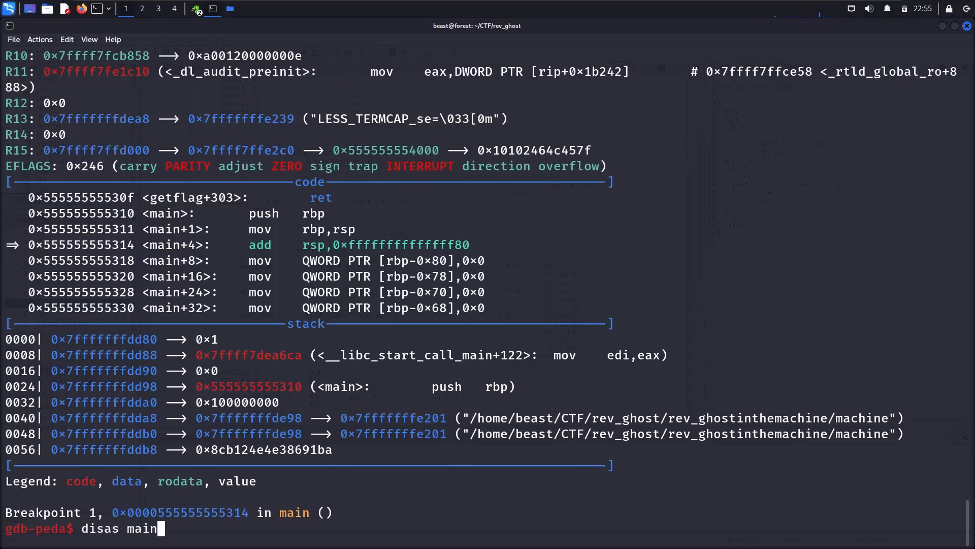
key(Return)
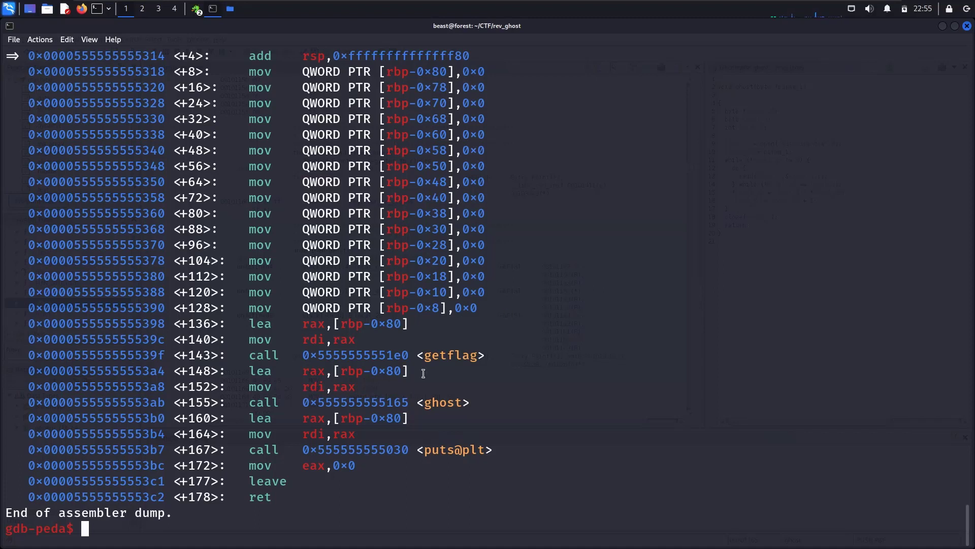
mouse_move(425, 375)
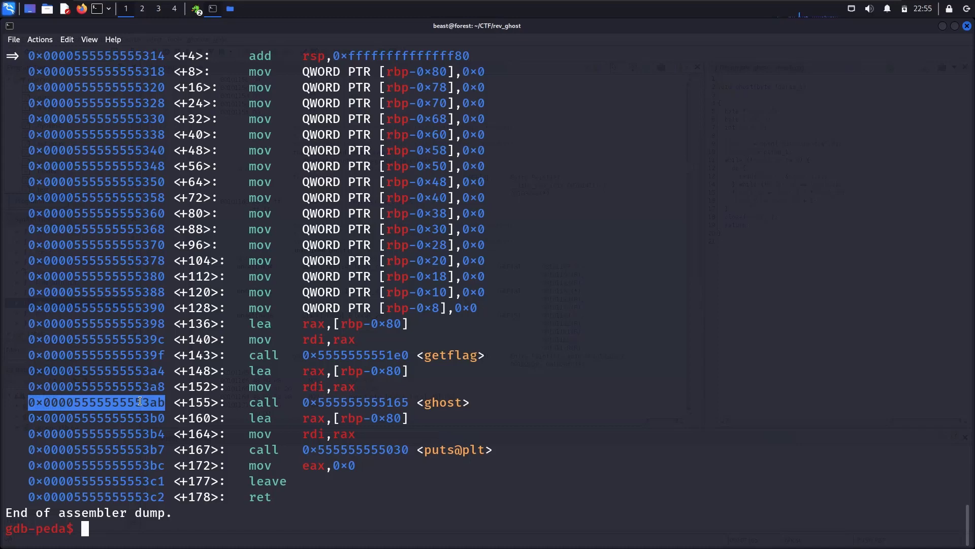
right_click(168, 226)
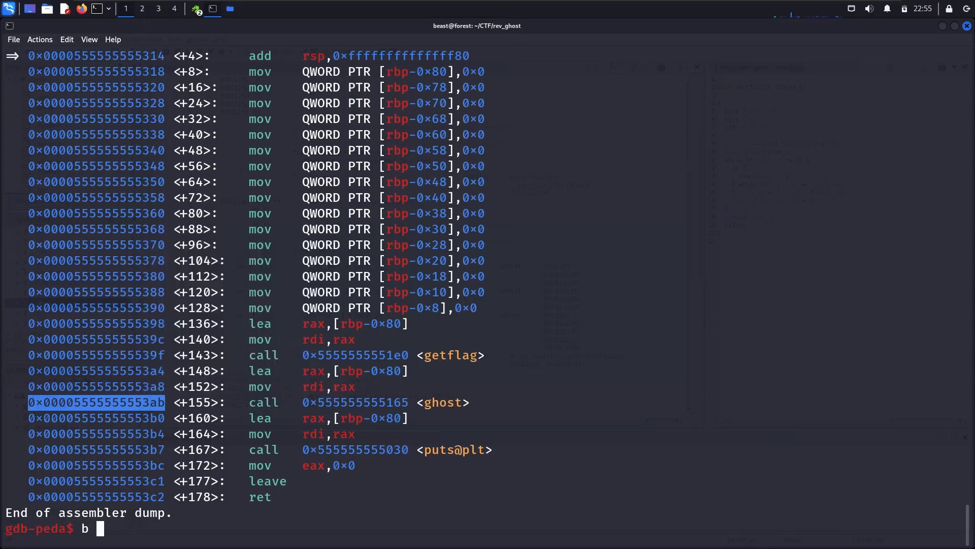
text(*0x00005555555553ab)
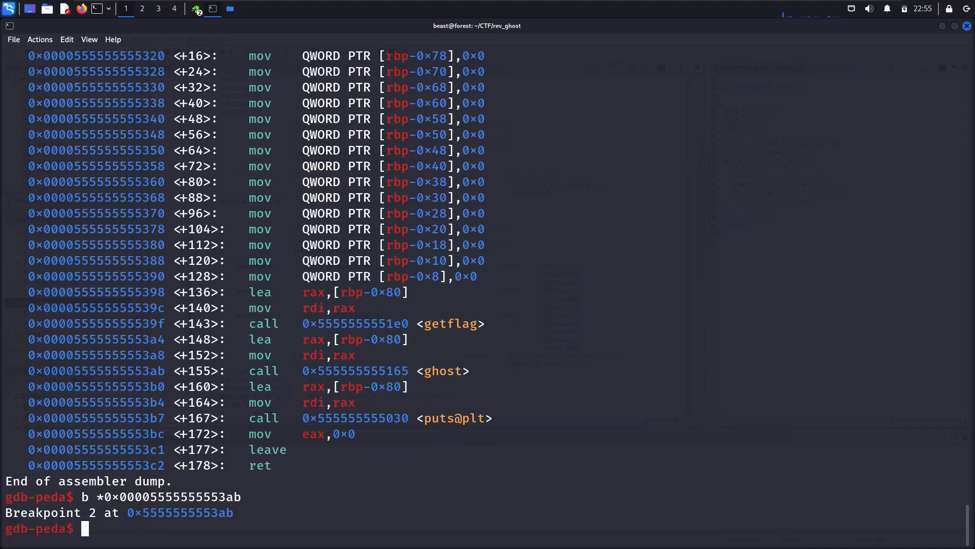
key(Return)
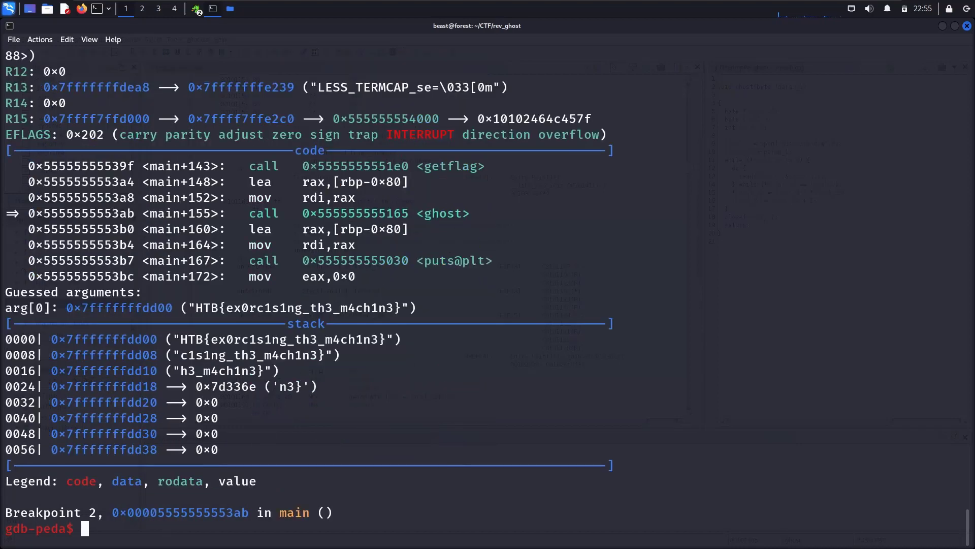